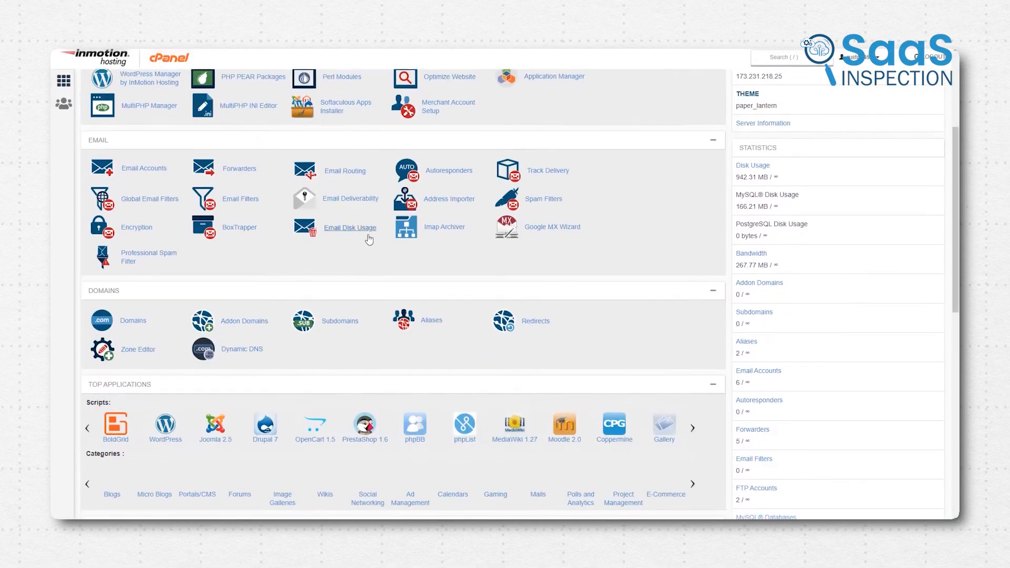
Review the IONOS plan comparison's Speed and Security rows, then return to the IONOS homepage
{"action": "scroll", "scroll_direction": "down", "scroll_amount": 3}
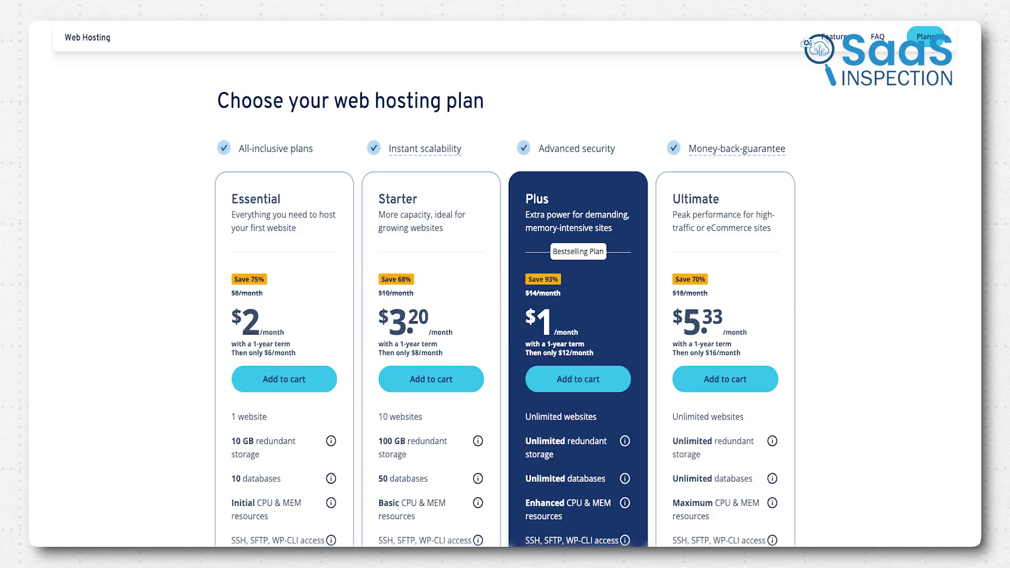
{"action": "scroll", "scroll_direction": "down", "scroll_amount": 3}
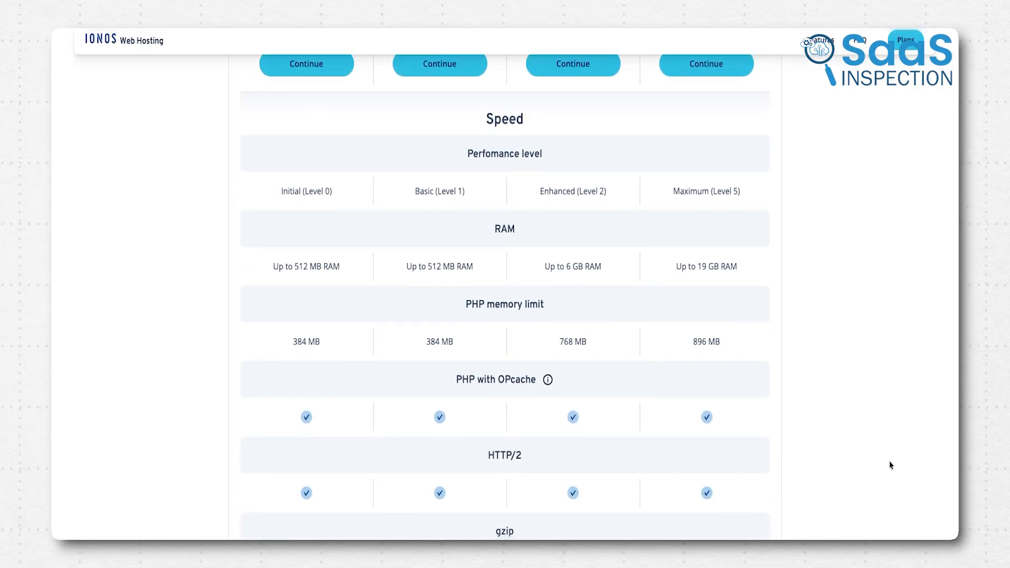
{"action": "scroll", "scroll_direction": "down", "scroll_amount": 3}
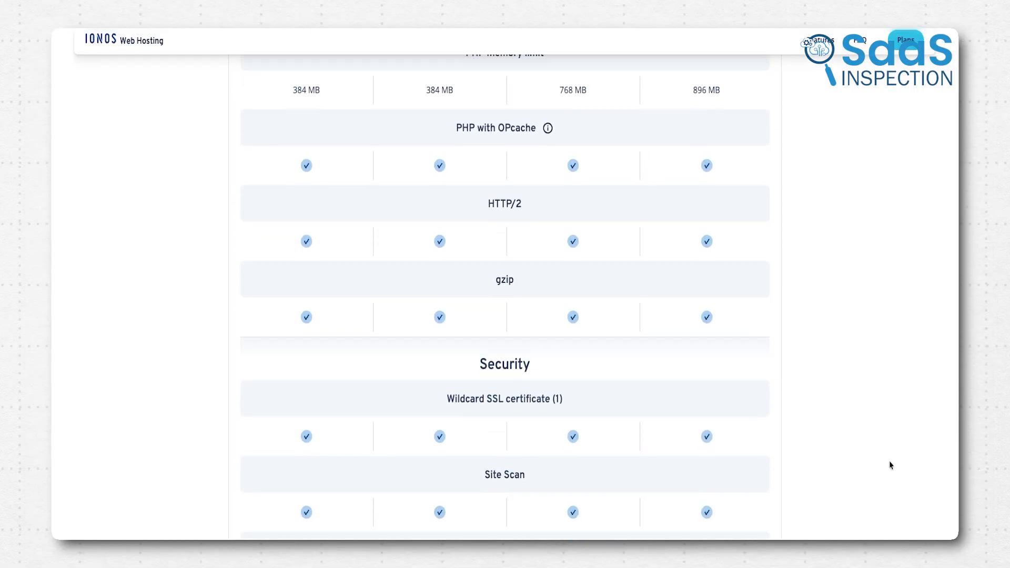
{"action": "scroll", "scroll_direction": "down", "scroll_amount": 3}
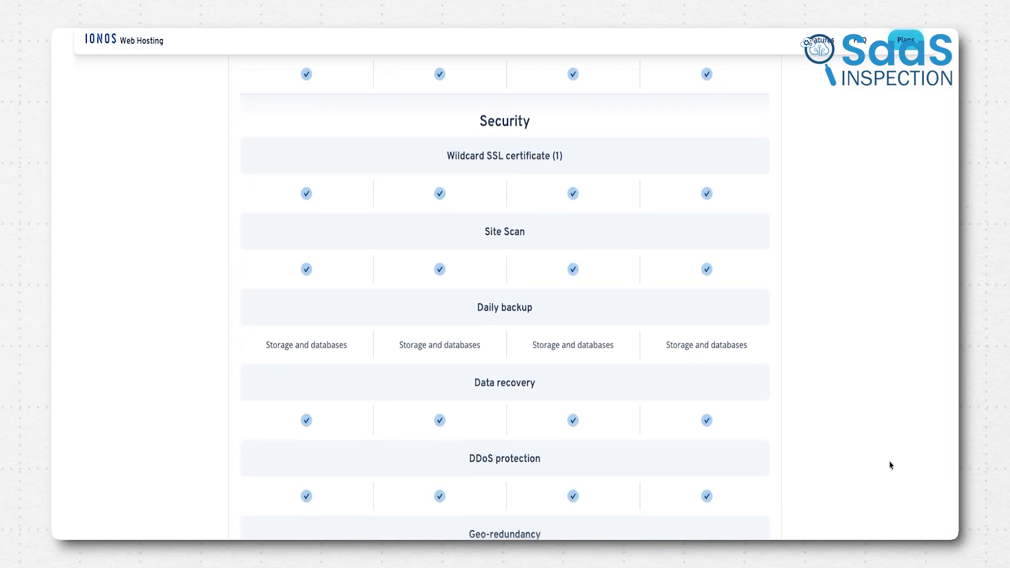
{"action": "scroll", "scroll_direction": "down", "scroll_amount": 3}
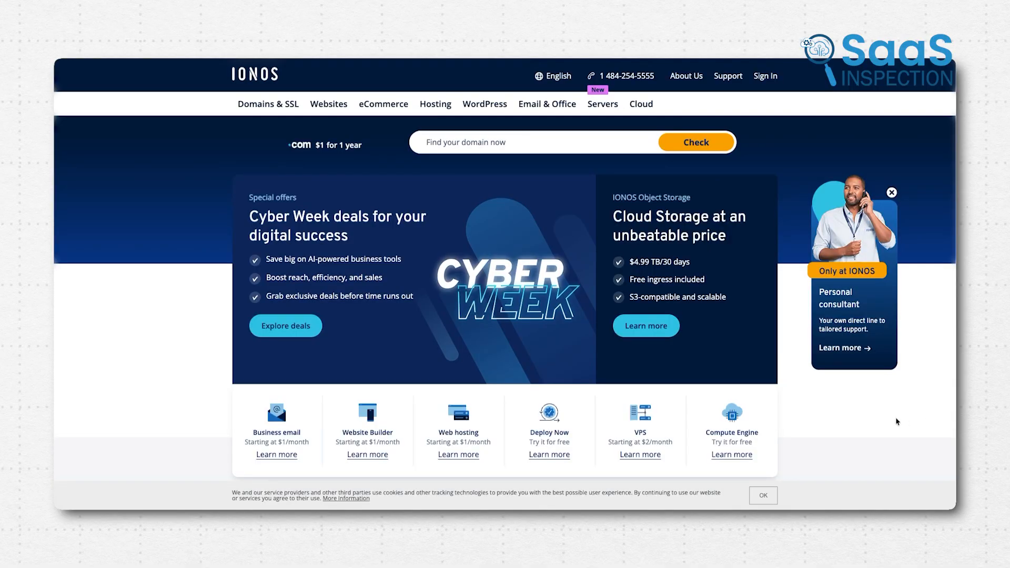
{"action": "left_click", "coordinate": [640, 104]}
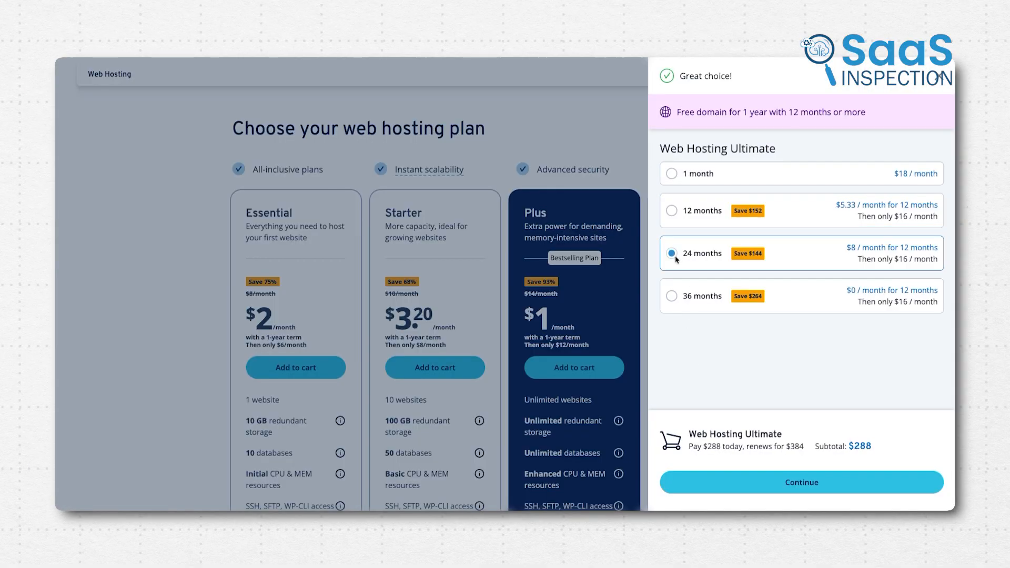
Choose the 36-month term for Web Hosting Ultimate ($384 subtotal) and continue to checkout
{"action": "left_click", "coordinate": [672, 296]}
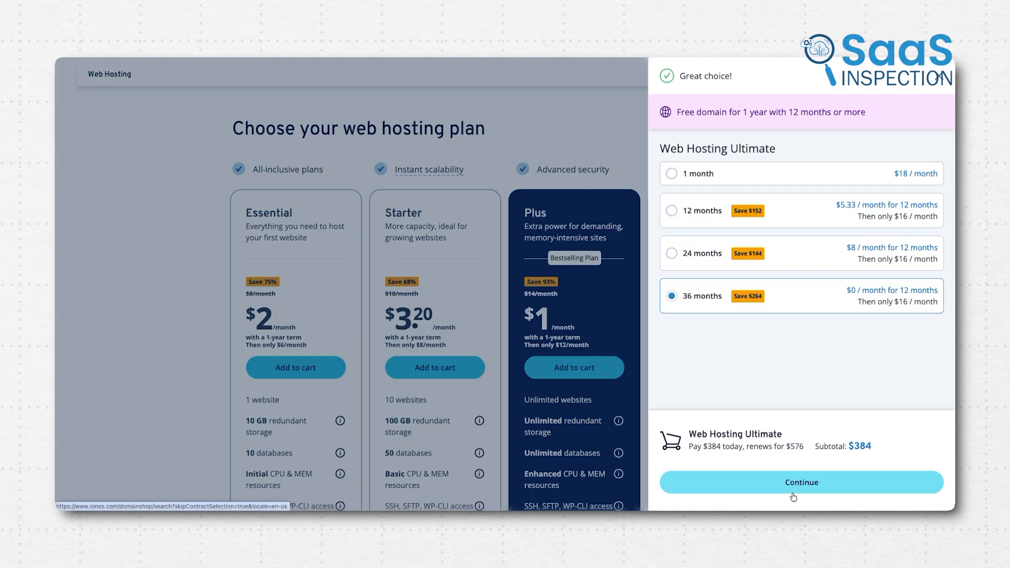
{"action": "left_click", "coordinate": [801, 482]}
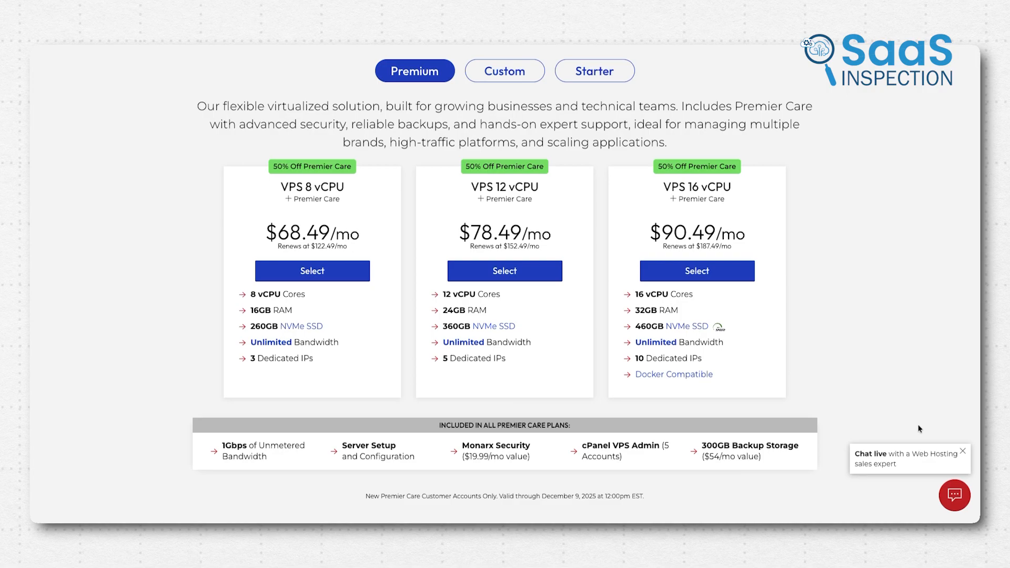
Switch the InMotion VPS pricing between the Custom and Starter plan tabs
{"action": "left_click", "coordinate": [503, 70]}
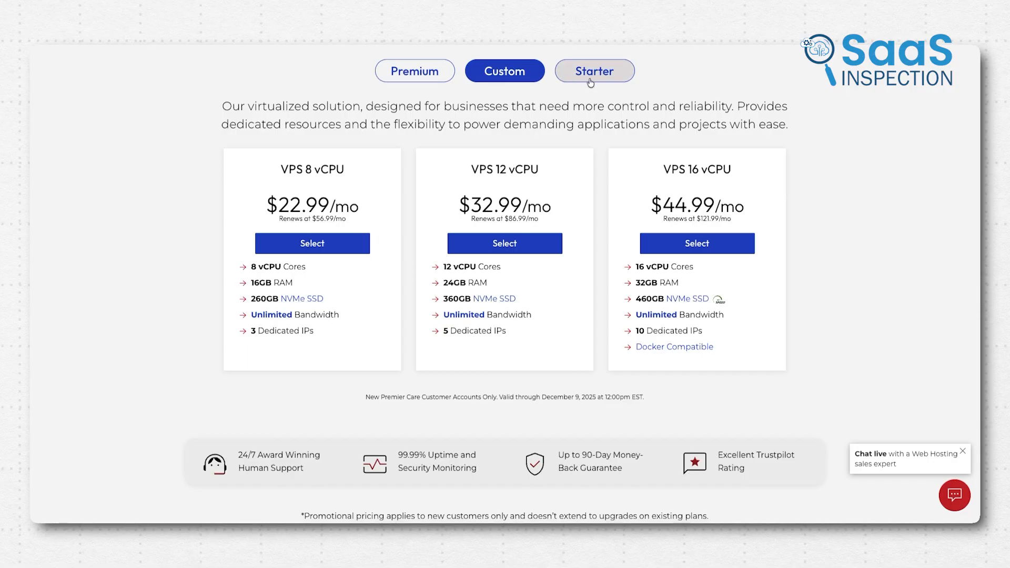
{"action": "left_click", "coordinate": [593, 71]}
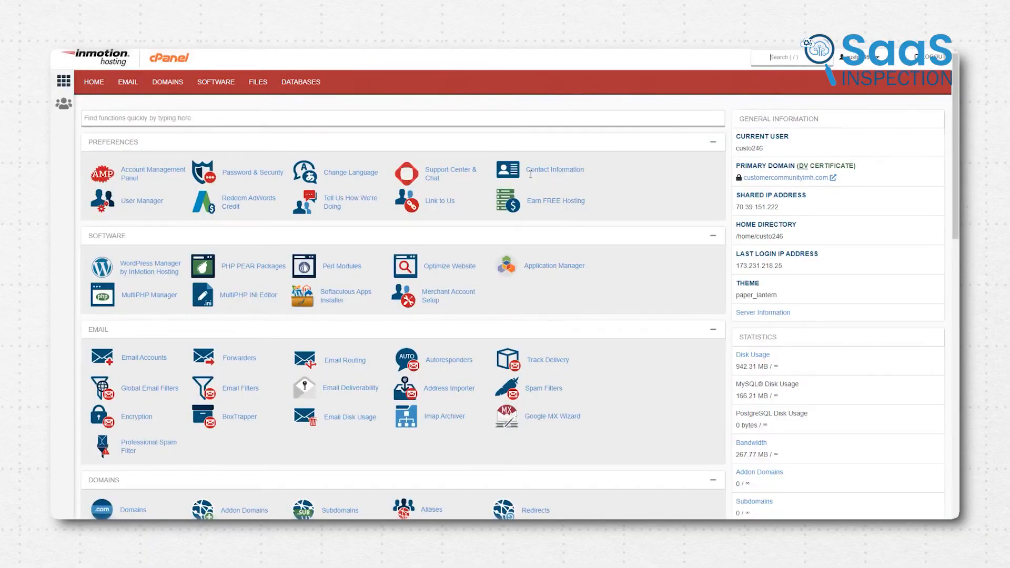
Review cPanel's Files and Databases tools, then bring up the AMP and WHM login
{"action": "scroll", "scroll_direction": "down", "scroll_amount": 3}
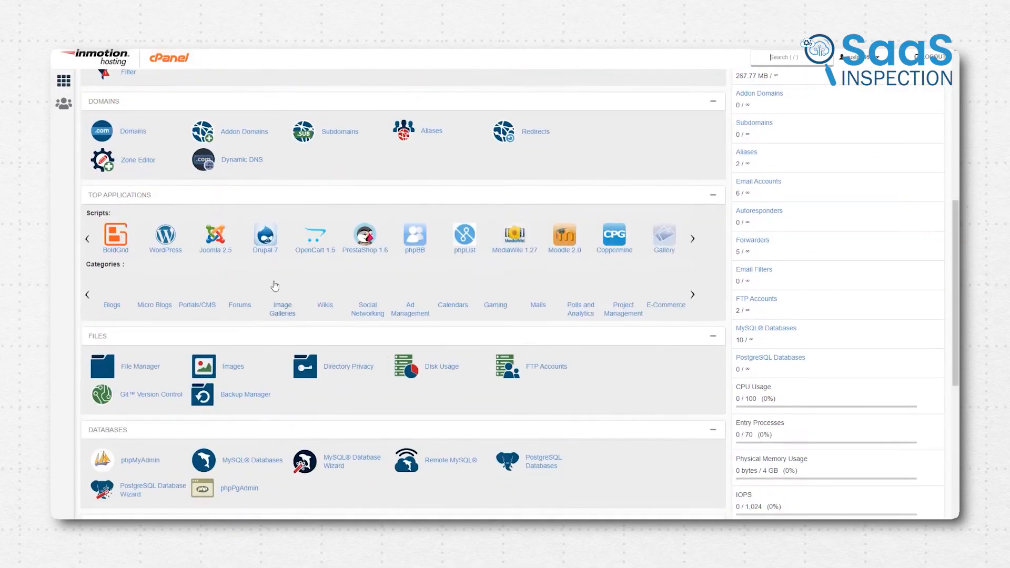
{"action": "scroll", "scroll_direction": "down", "scroll_amount": 3}
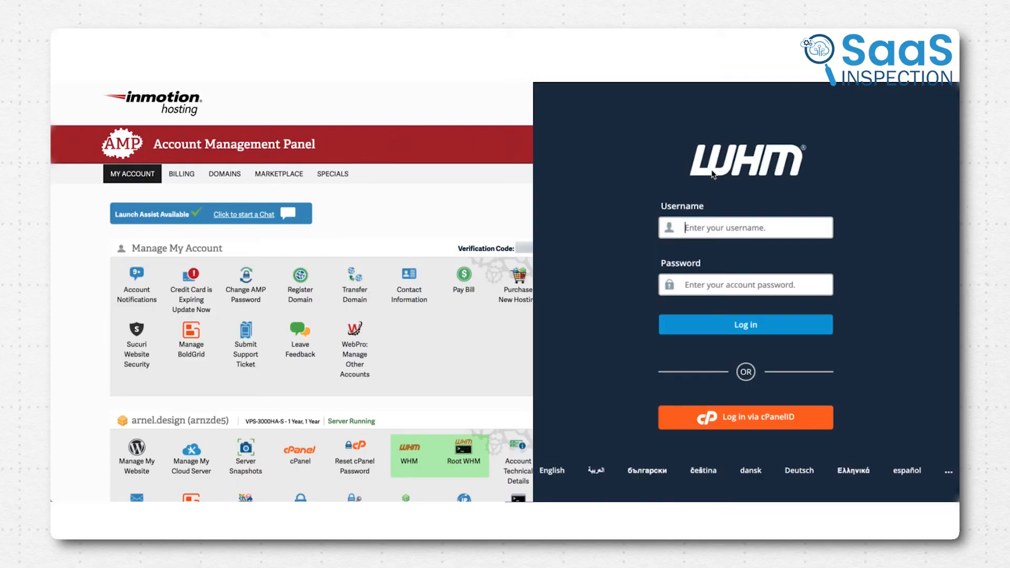
{"action": "left_click", "coordinate": [744, 324]}
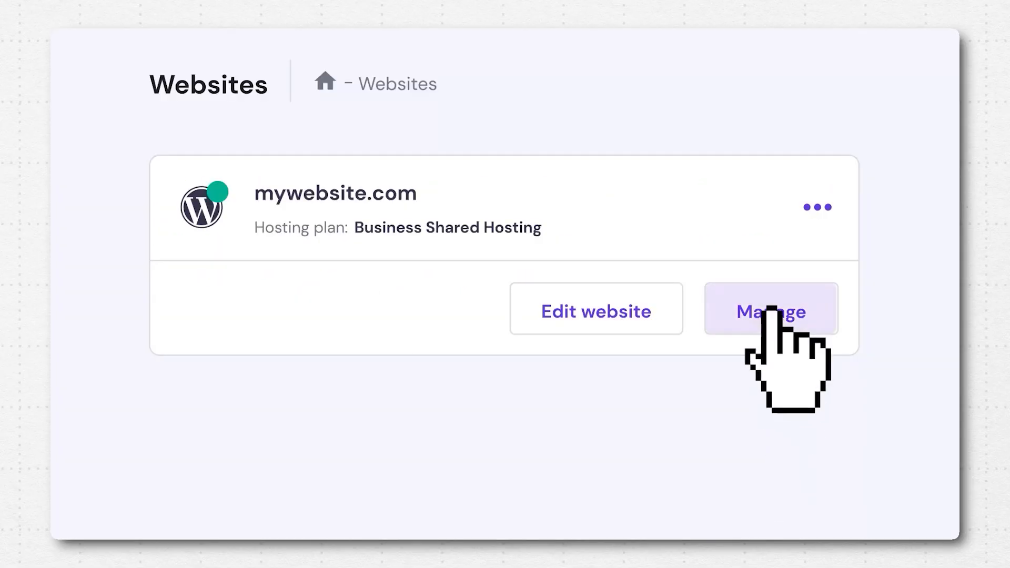
Open Manage for mywebsite.com from the Hostinger Websites list
{"action": "left_click", "coordinate": [770, 311]}
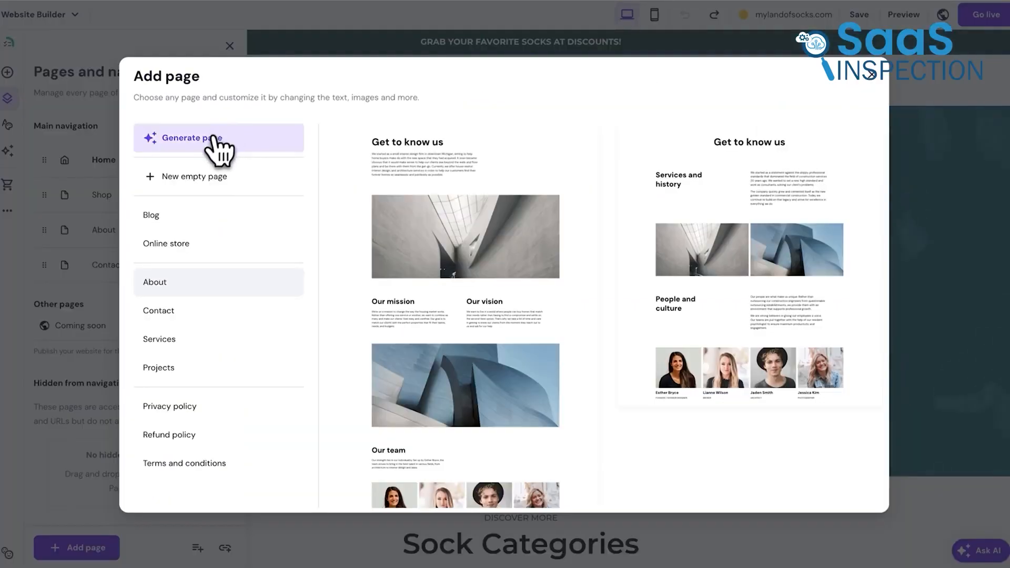
Generate an AI page from 'create a blog page where we can share tips on how to style socks.'
{"action": "left_click", "coordinate": [189, 137]}
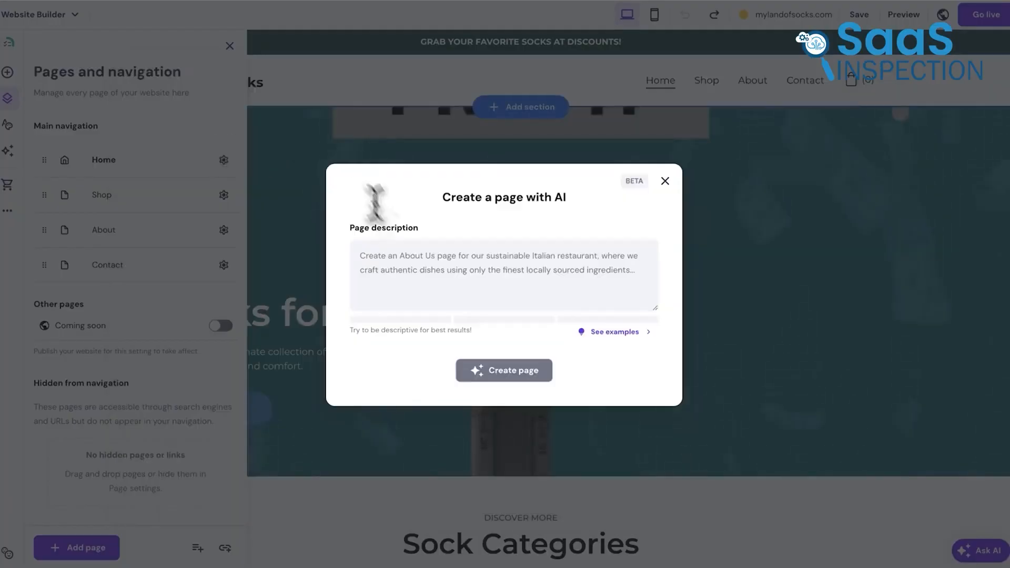
{"action": "type", "text": "create a blog page where we can share tips on how to style socks."}
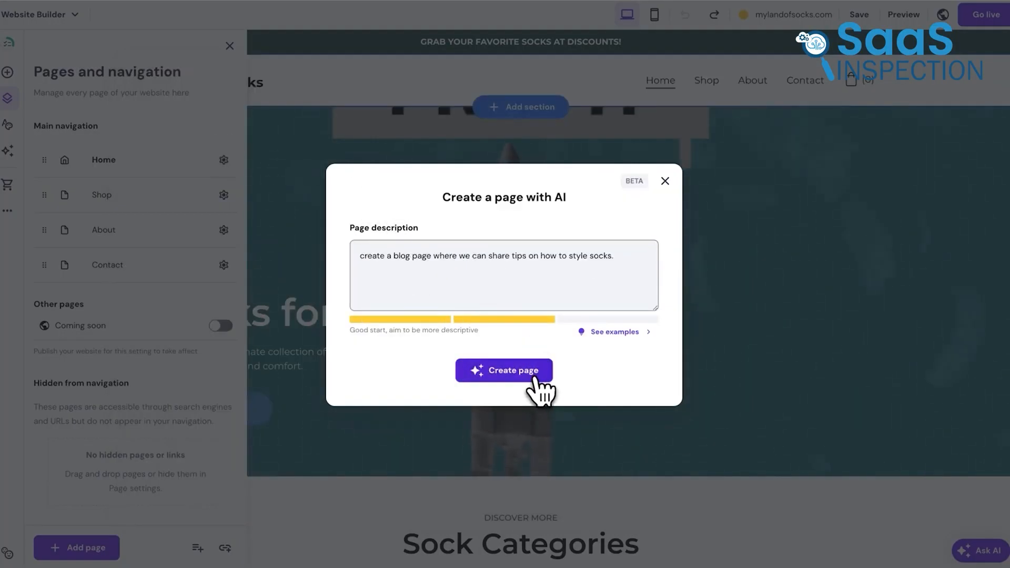
{"action": "left_click", "coordinate": [503, 370]}
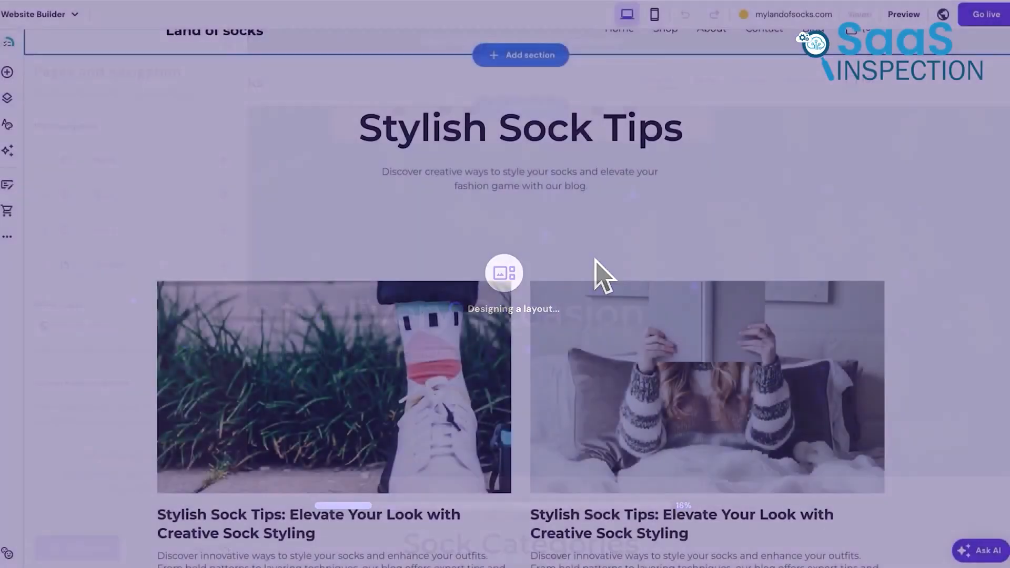
{"action": "left_click", "coordinate": [692, 313]}
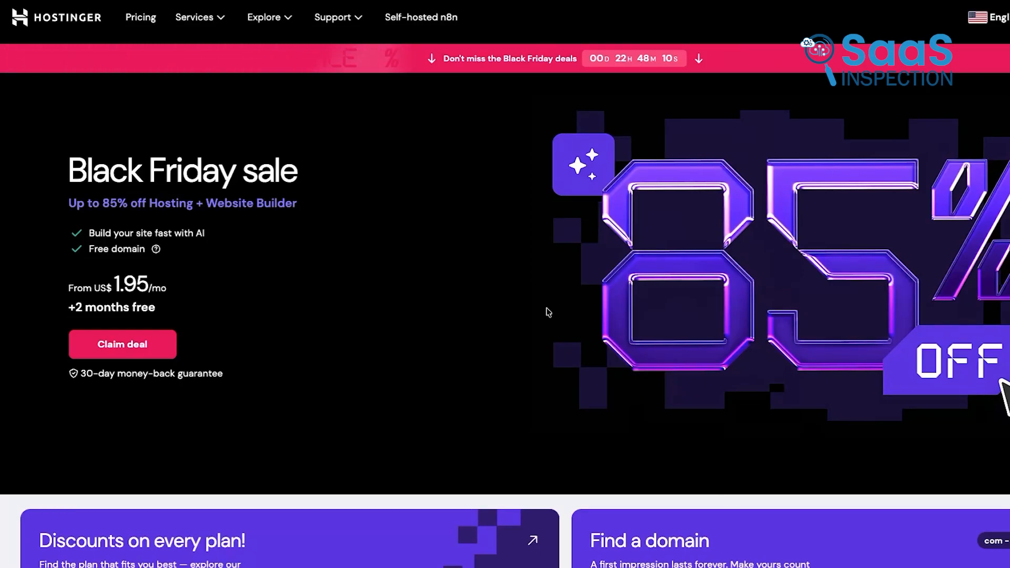
{"action": "mouse_move", "coordinate": [142, 27]}
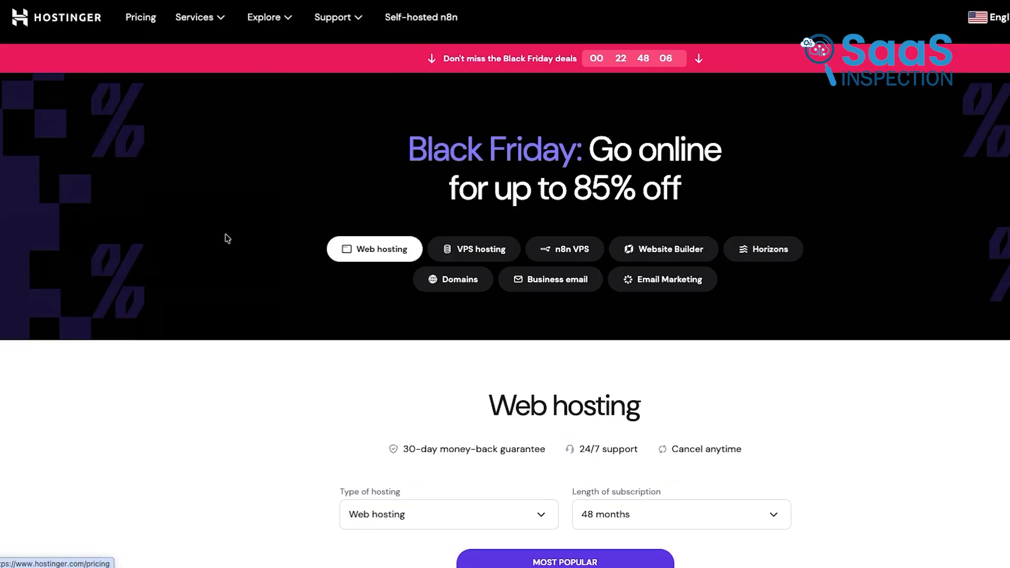
Scroll the Hostinger Black Friday page toward the web hosting pricing plans
{"action": "scroll", "scroll_direction": "down", "scroll_amount": 3}
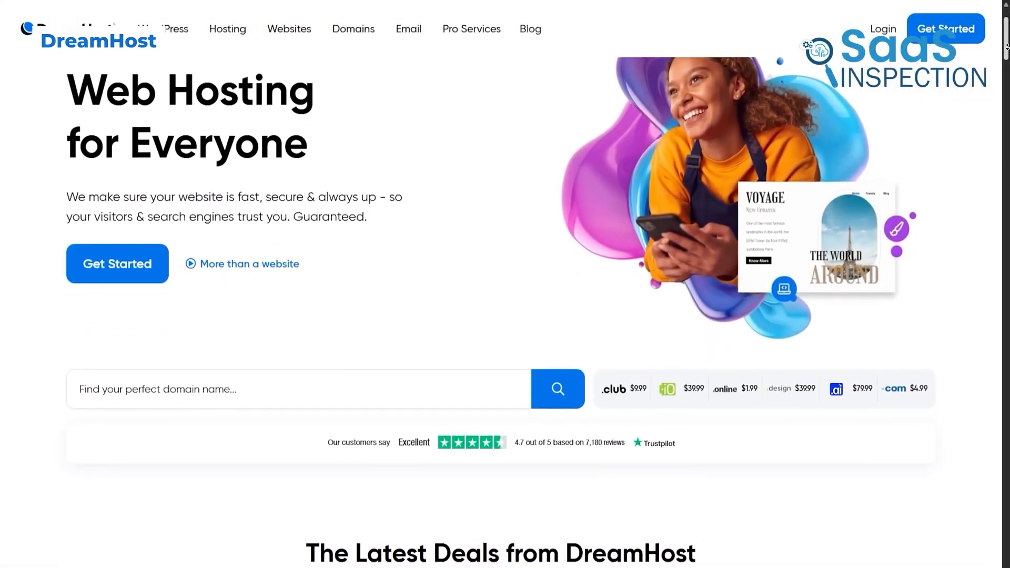
Scroll the DreamHost homepage past The Latest Deals to the WordPress-to-VPS hosting cards
{"action": "scroll", "scroll_direction": "down", "scroll_amount": 3}
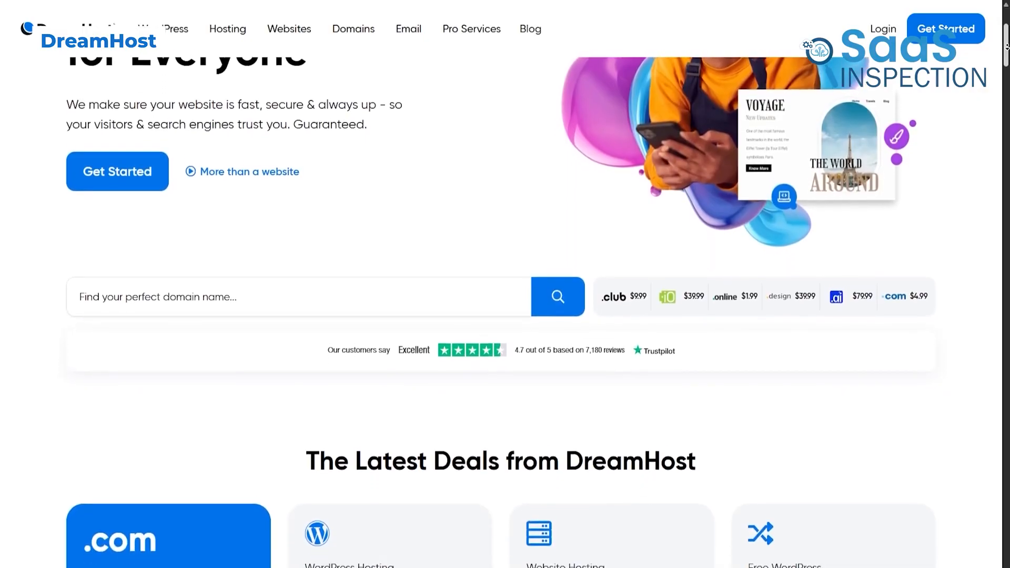
{"action": "scroll", "scroll_direction": "down", "scroll_amount": 3}
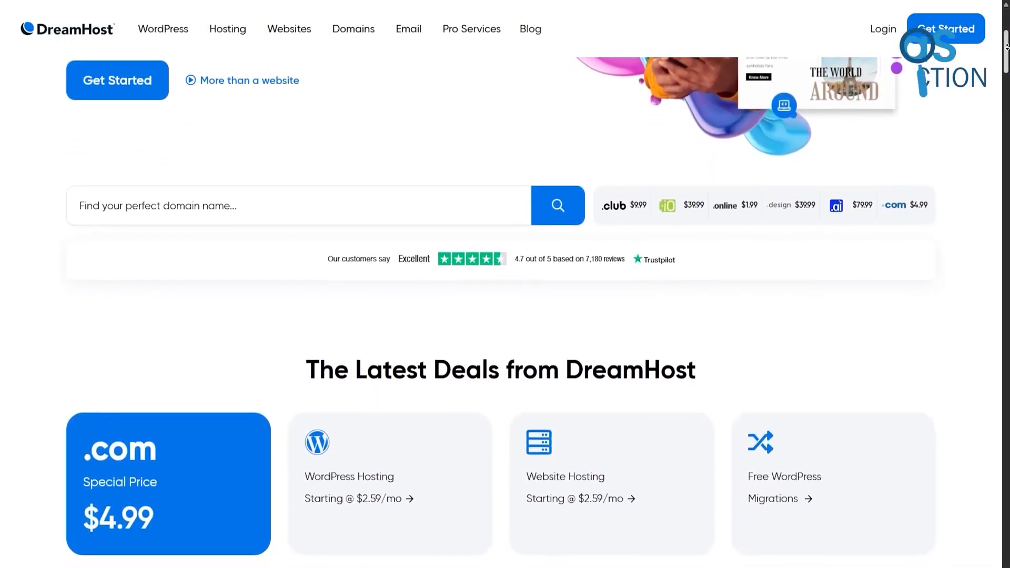
{"action": "scroll", "scroll_direction": "down", "scroll_amount": 3}
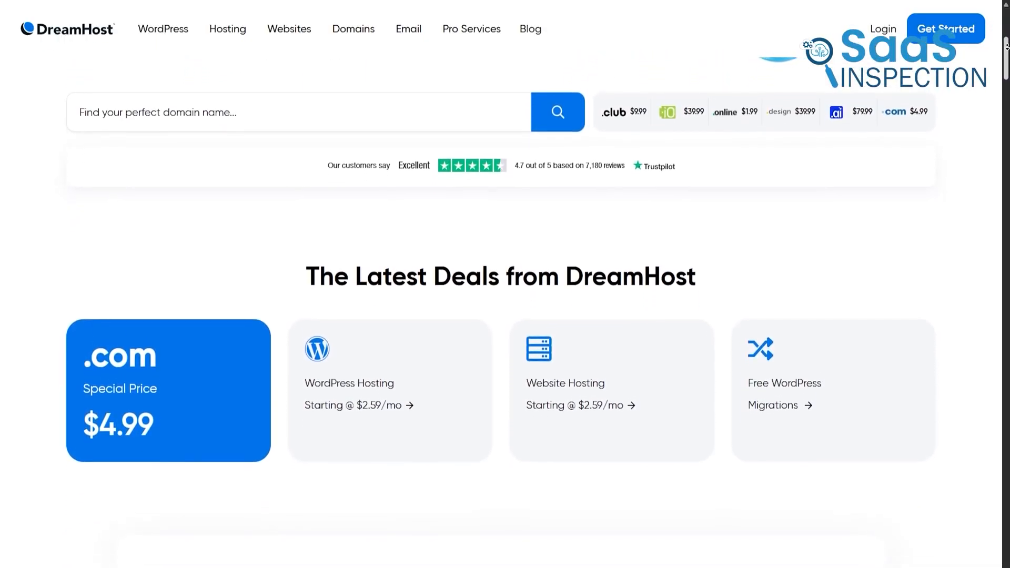
{"action": "scroll", "scroll_direction": "down", "scroll_amount": 3}
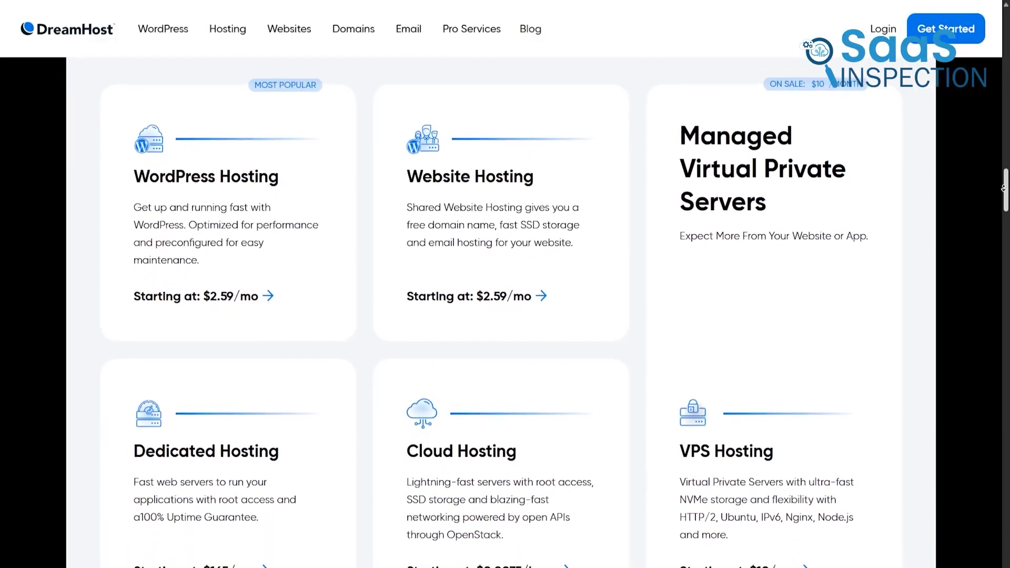
{"action": "scroll", "scroll_direction": "down", "scroll_amount": 3}
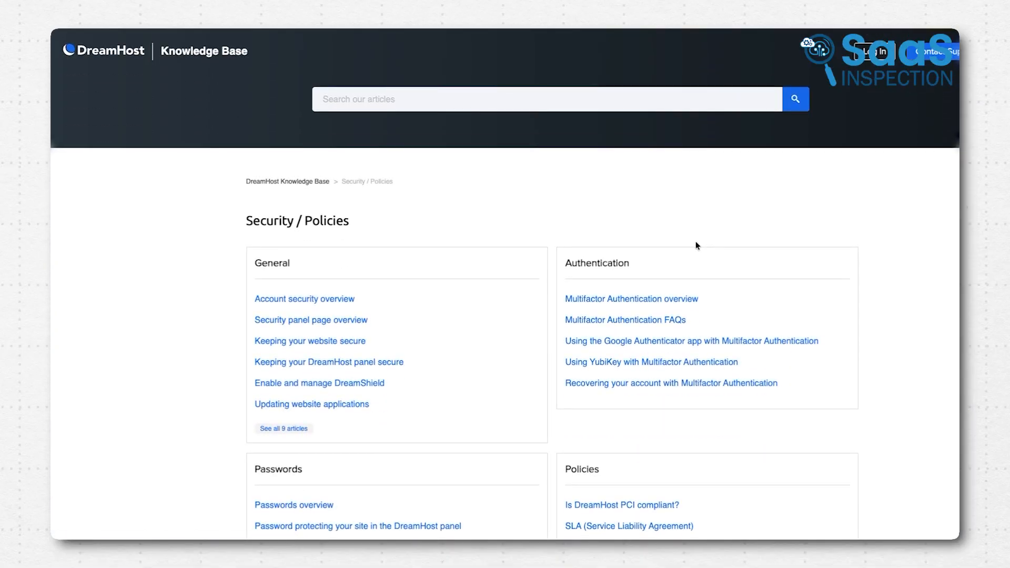
Scroll through the Security / Policies articles on authentication, passwords, policies and SSH
{"action": "scroll", "scroll_direction": "down", "scroll_amount": 3}
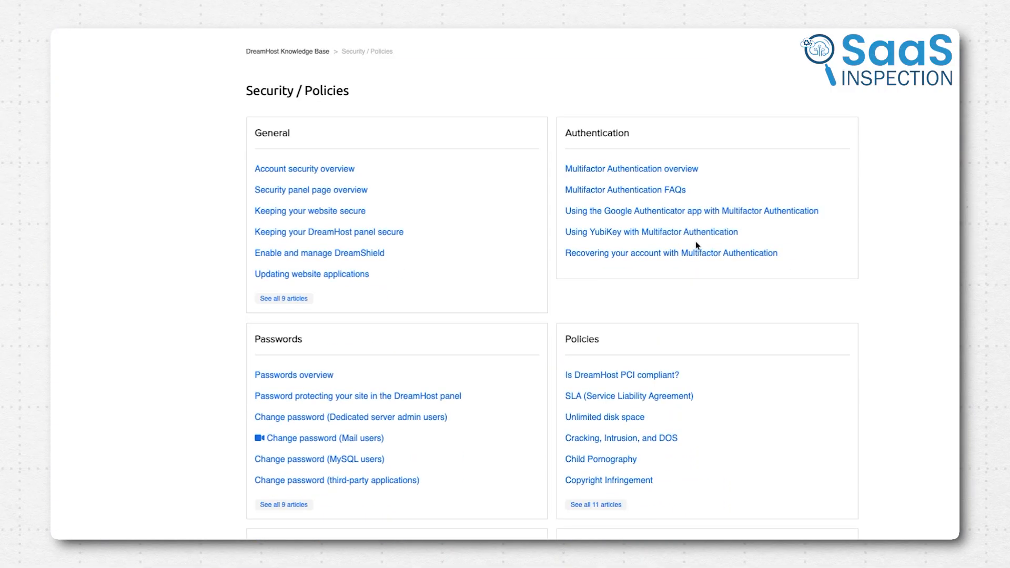
{"action": "scroll", "scroll_direction": "down", "scroll_amount": 3}
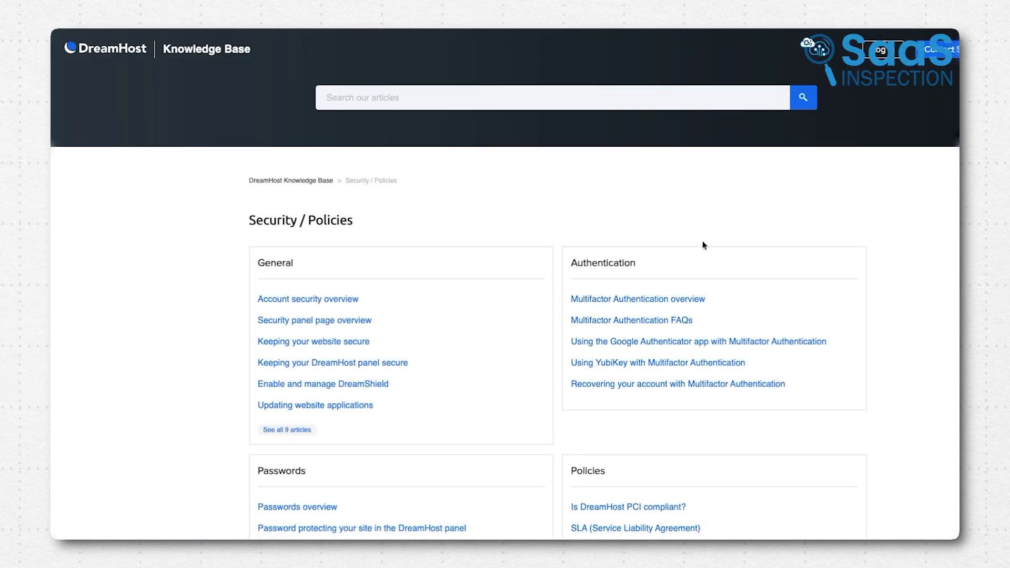
{"action": "scroll", "scroll_direction": "down", "scroll_amount": 3}
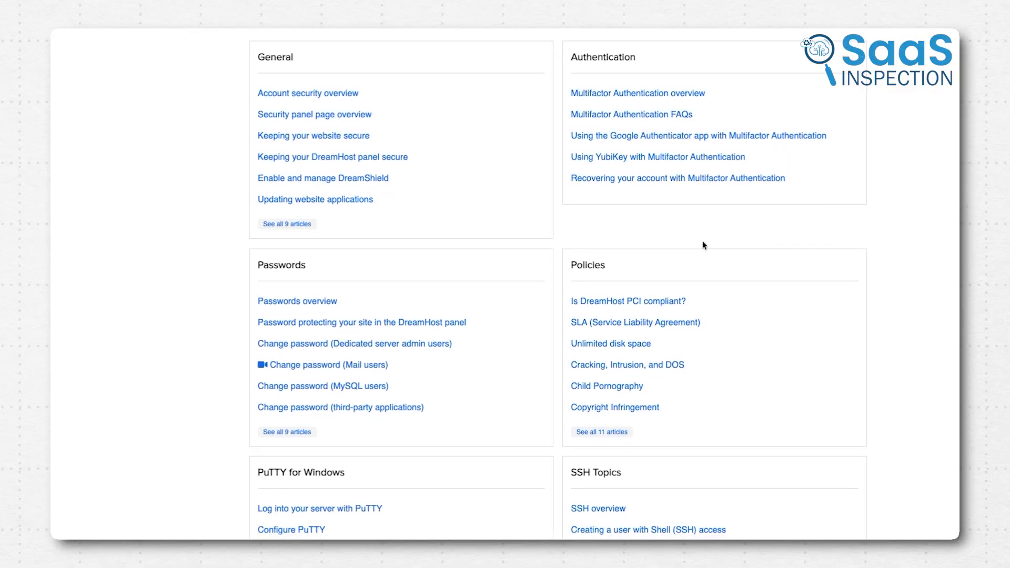
{"action": "scroll", "scroll_direction": "down", "scroll_amount": 3}
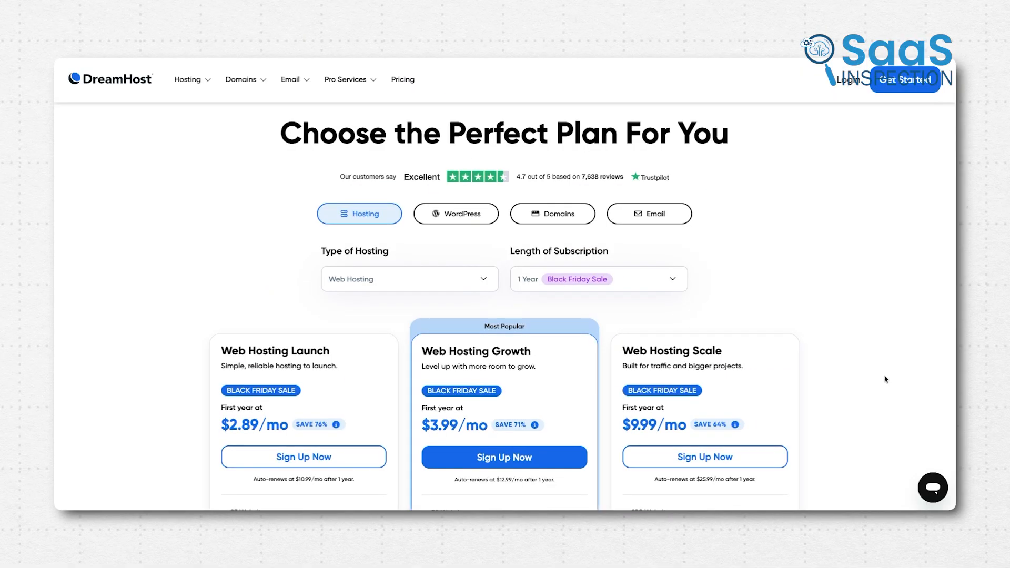
View the Black Friday plans and advance the AI web creation wizard for Johnny's Italian Restaurant
{"action": "scroll", "scroll_direction": "down", "scroll_amount": 3}
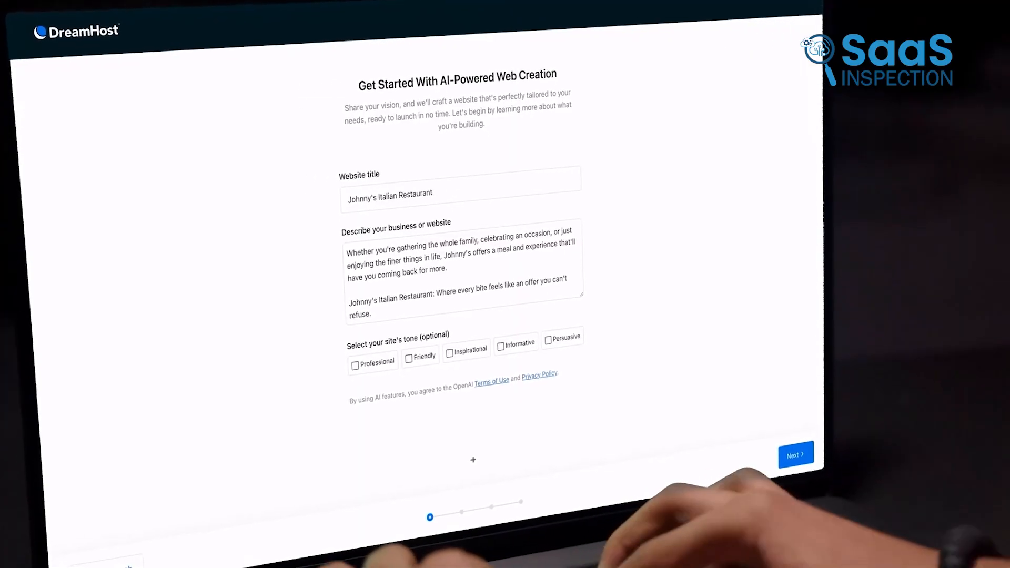
{"action": "left_click", "coordinate": [795, 454]}
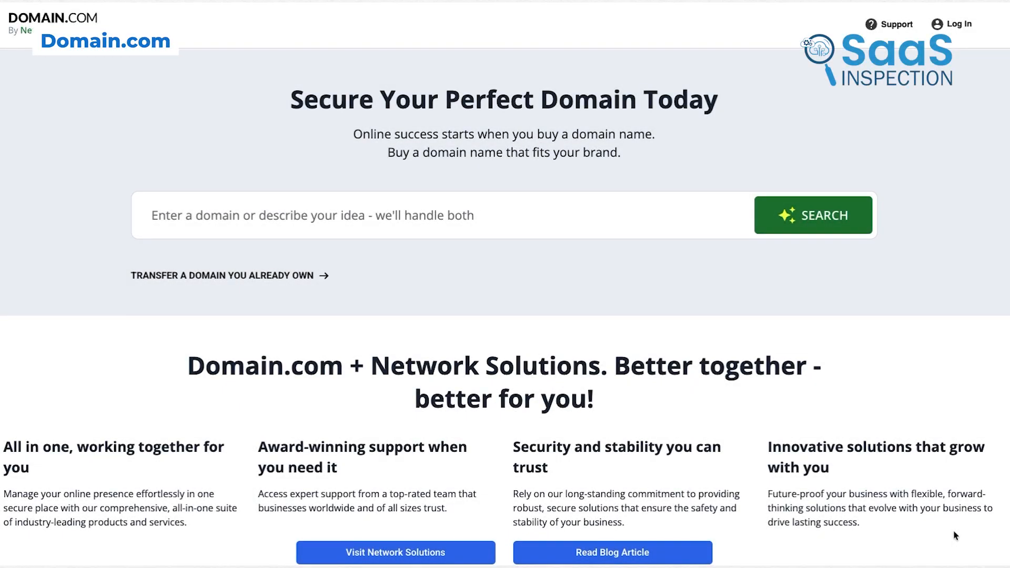
Scroll the Domain.com homepage past the Network Solutions benefits to the footer links
{"action": "scroll", "scroll_direction": "down", "scroll_amount": 3}
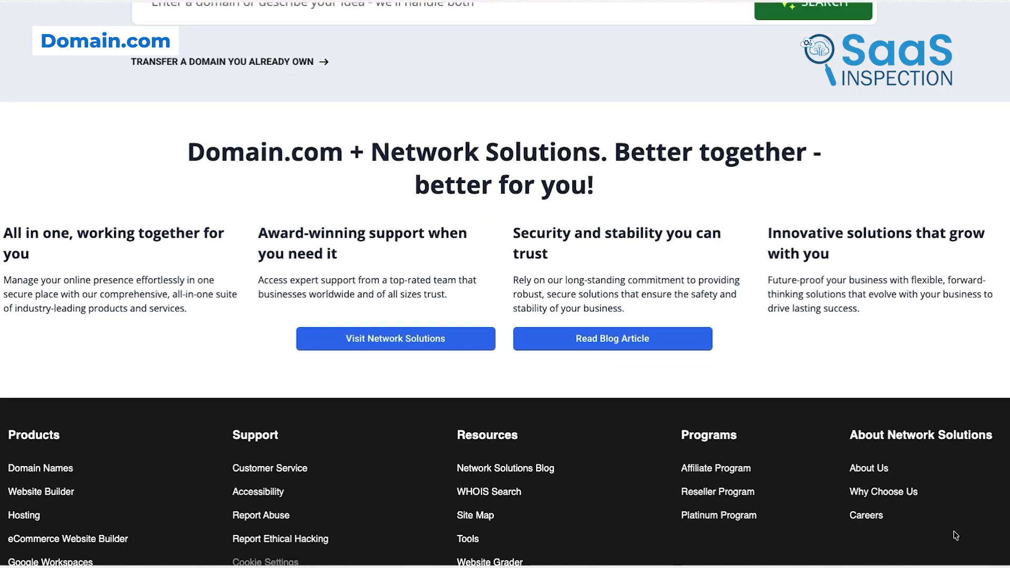